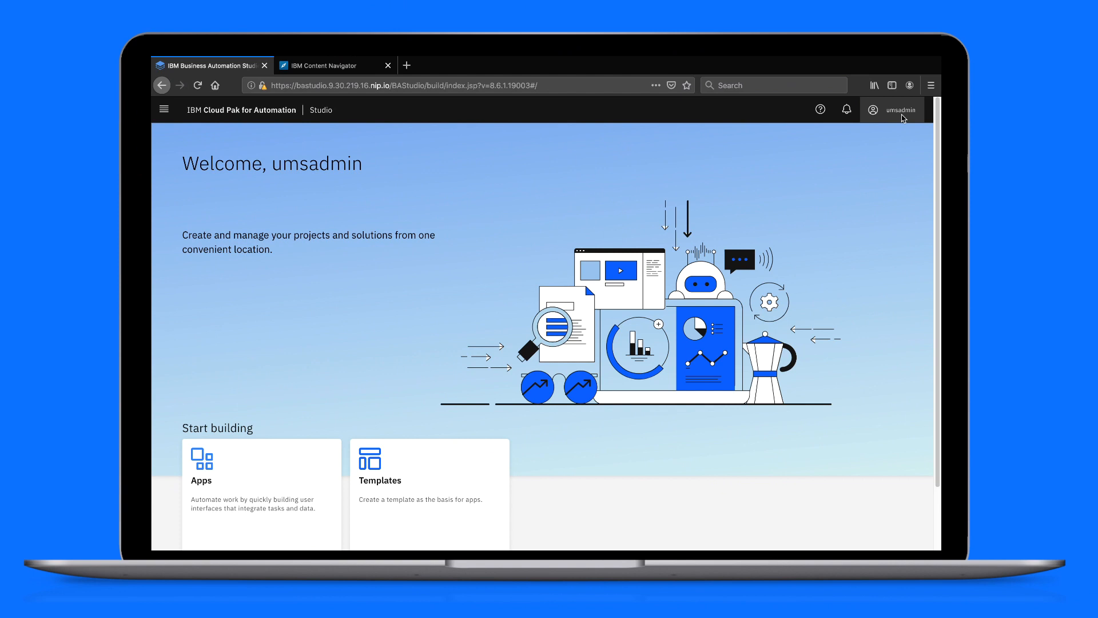
# - Set the Studio user preferences to Advanced view mode and submit
pyautogui.click(881, 109)
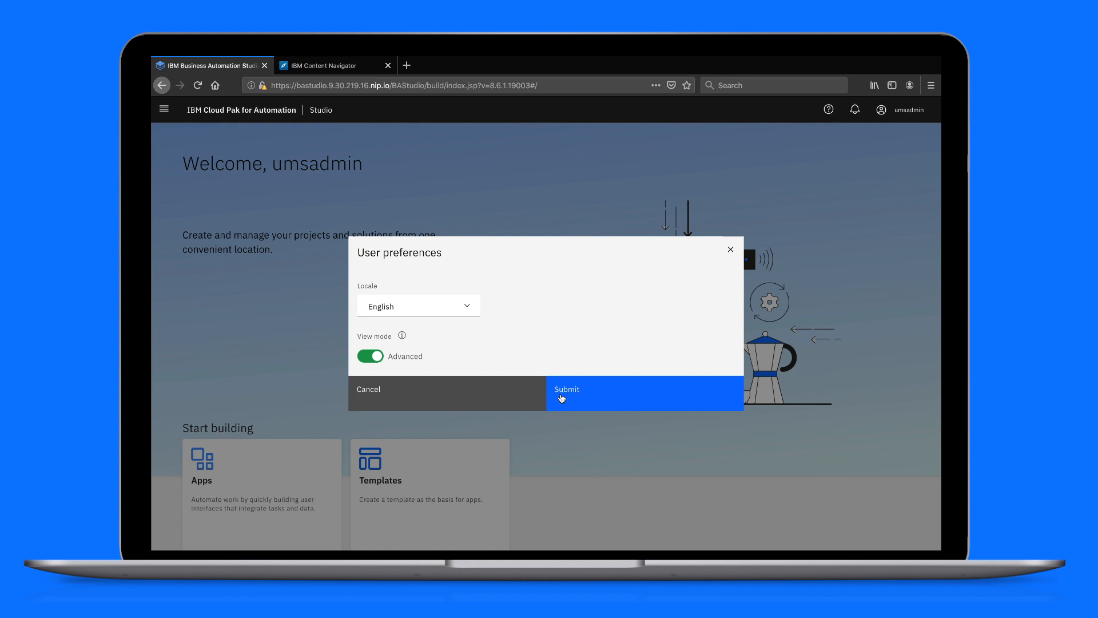
pyautogui.click(566, 392)
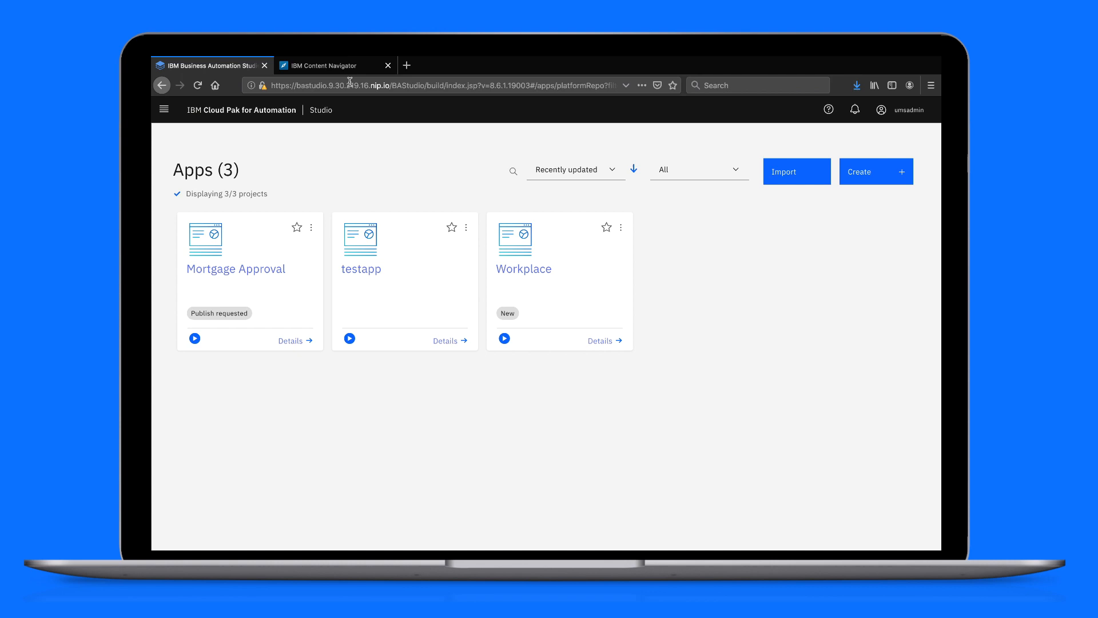
# - Switch from Studio to the IBM Navigator browser tab after exporting Mortgage Approval
pyautogui.click(325, 65)
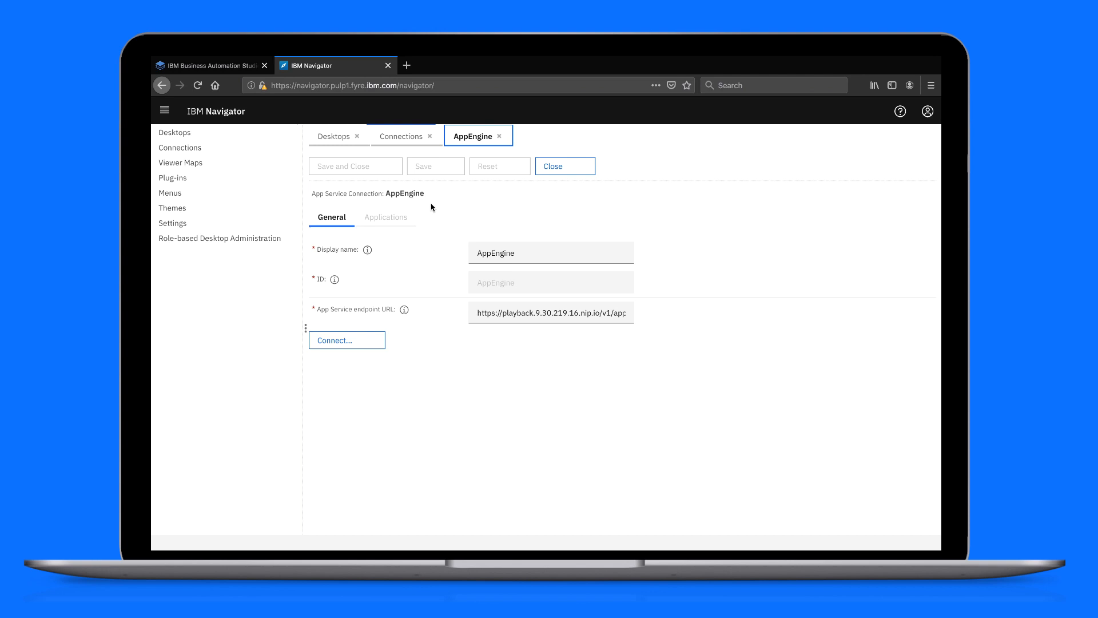
# - View the applications registered with the AppEngine connection
pyautogui.click(387, 218)
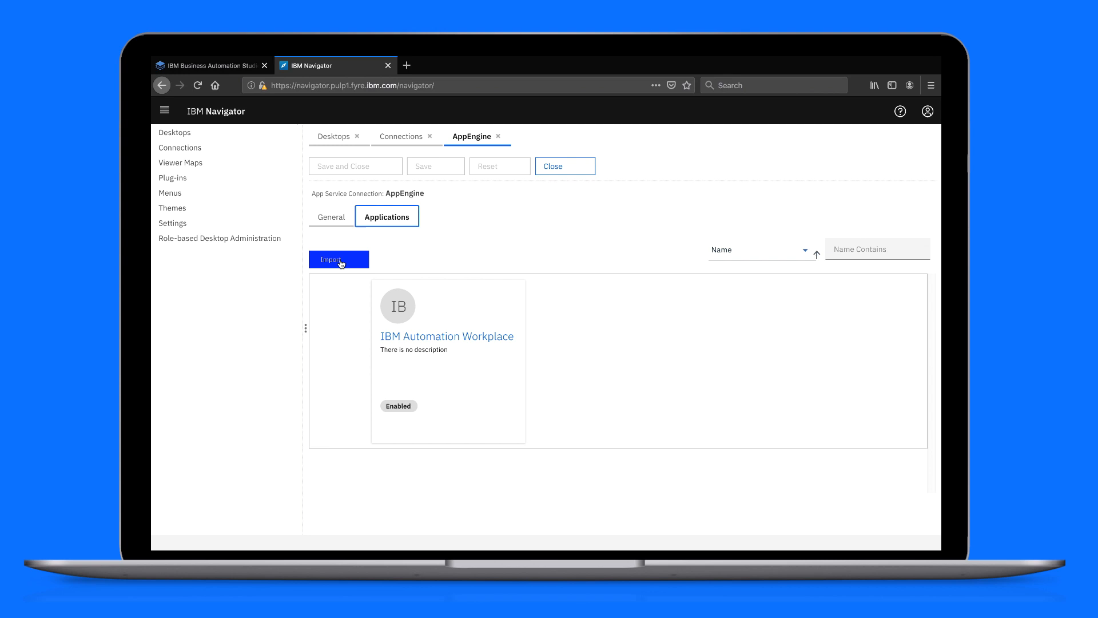
# - Import the exported Mortgage Approval file into AppEngine and return to the Desktops list
pyautogui.click(339, 258)
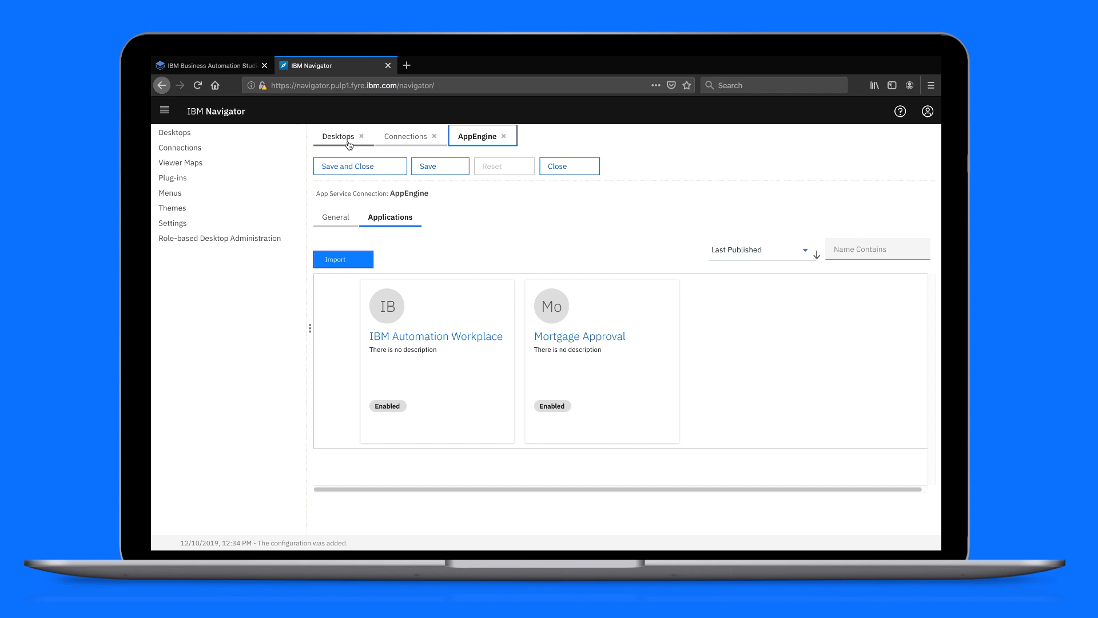
pyautogui.click(339, 136)
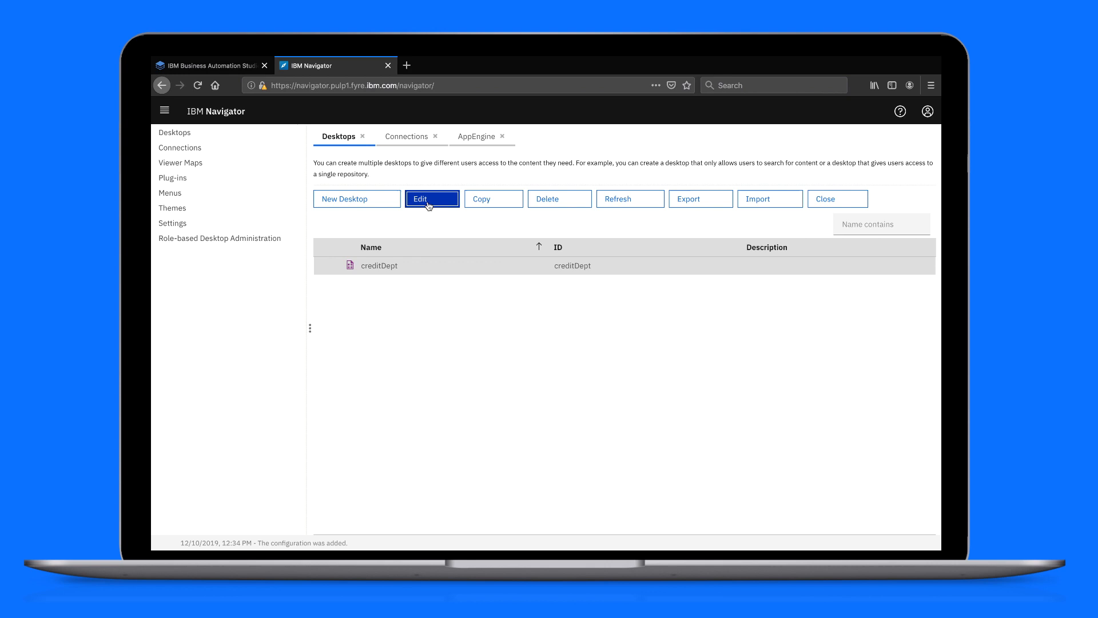
# - Edit creditDept to display Mortgage Approval as its default feature and dismiss the refresh notice
pyautogui.click(432, 199)
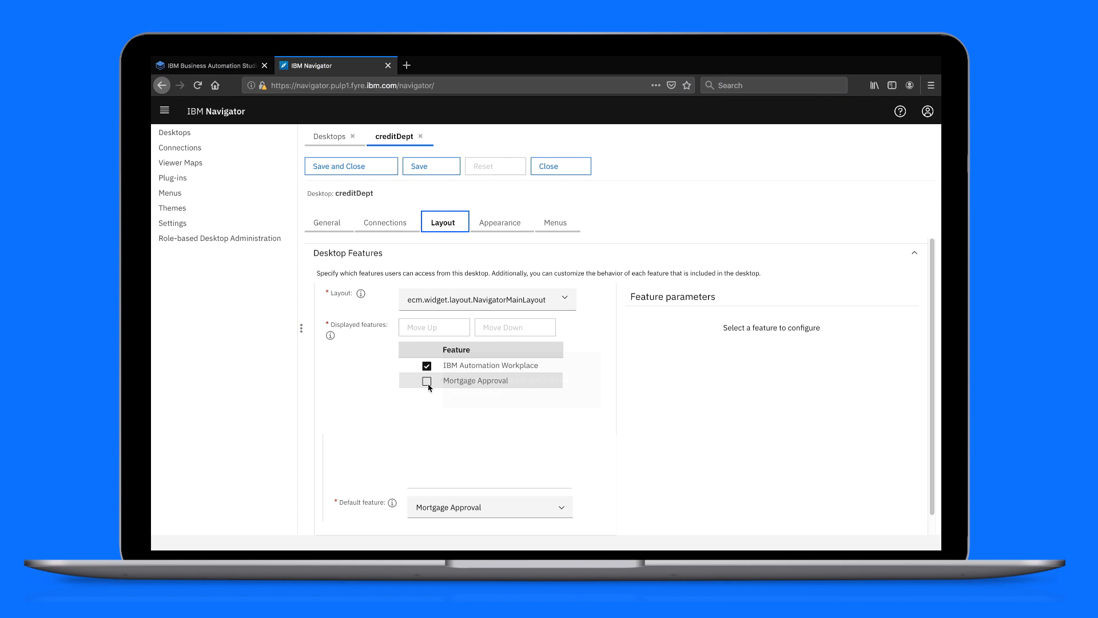
pyautogui.click(430, 166)
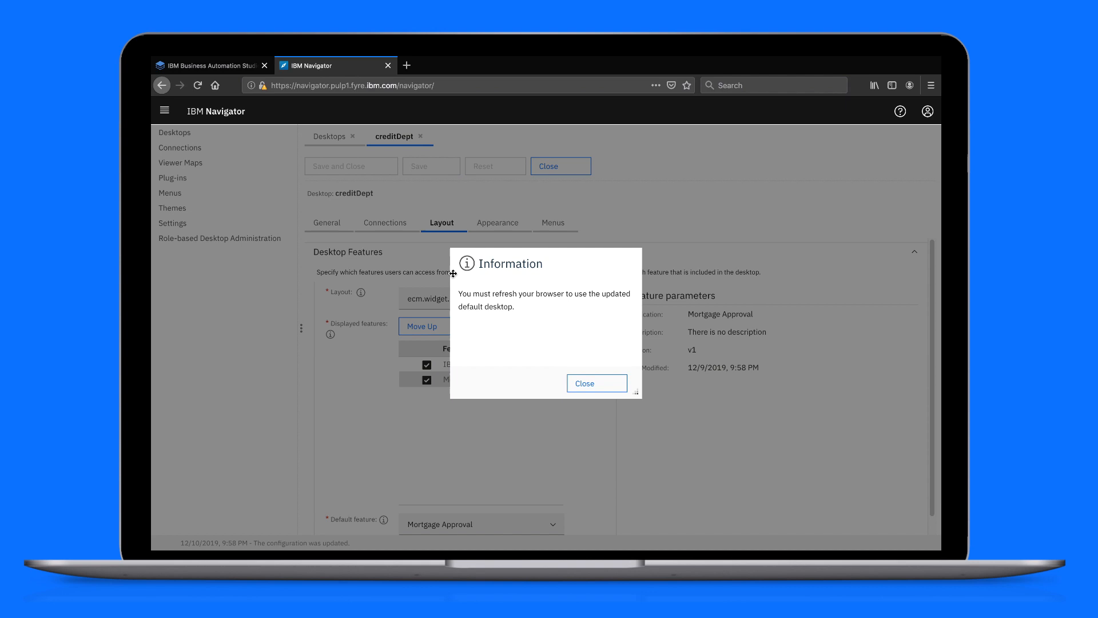
pyautogui.click(597, 382)
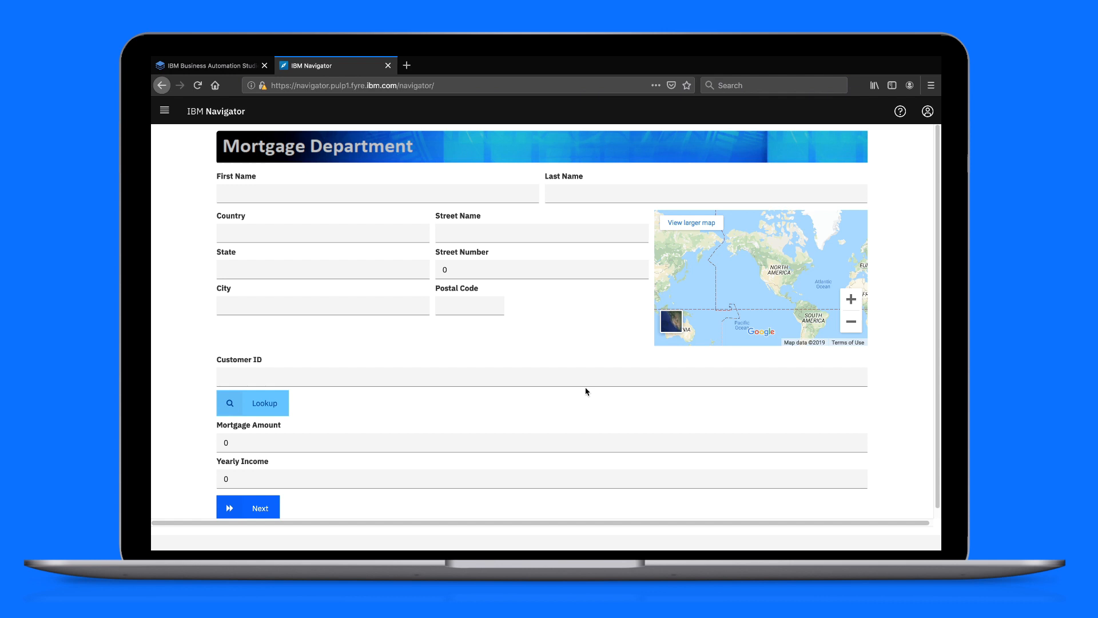
pyautogui.write('Joe')
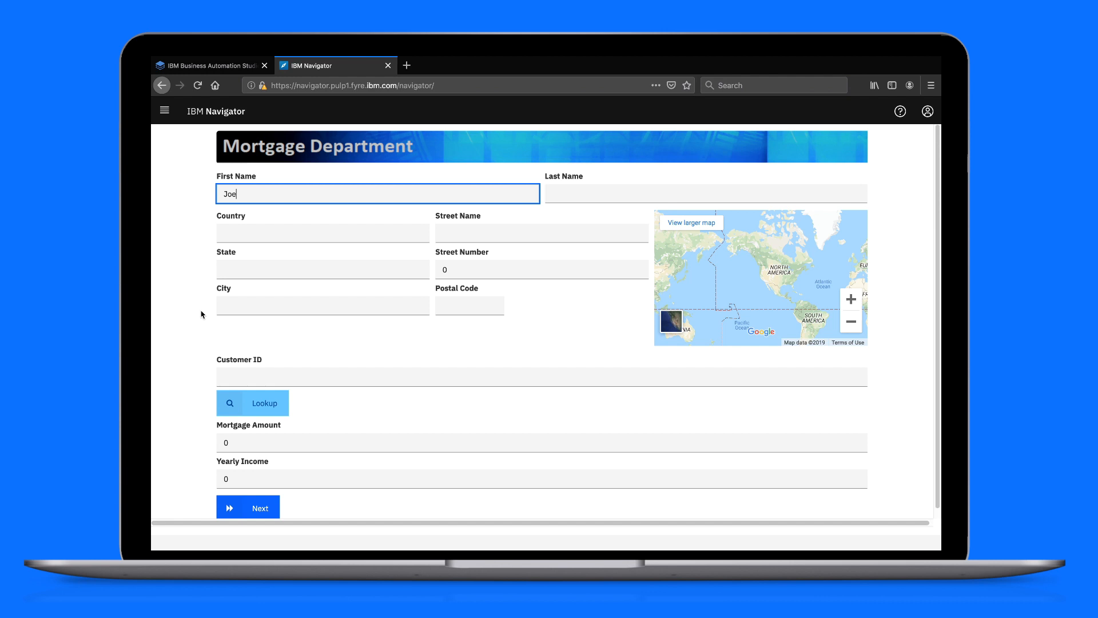
pyautogui.write('213983298')
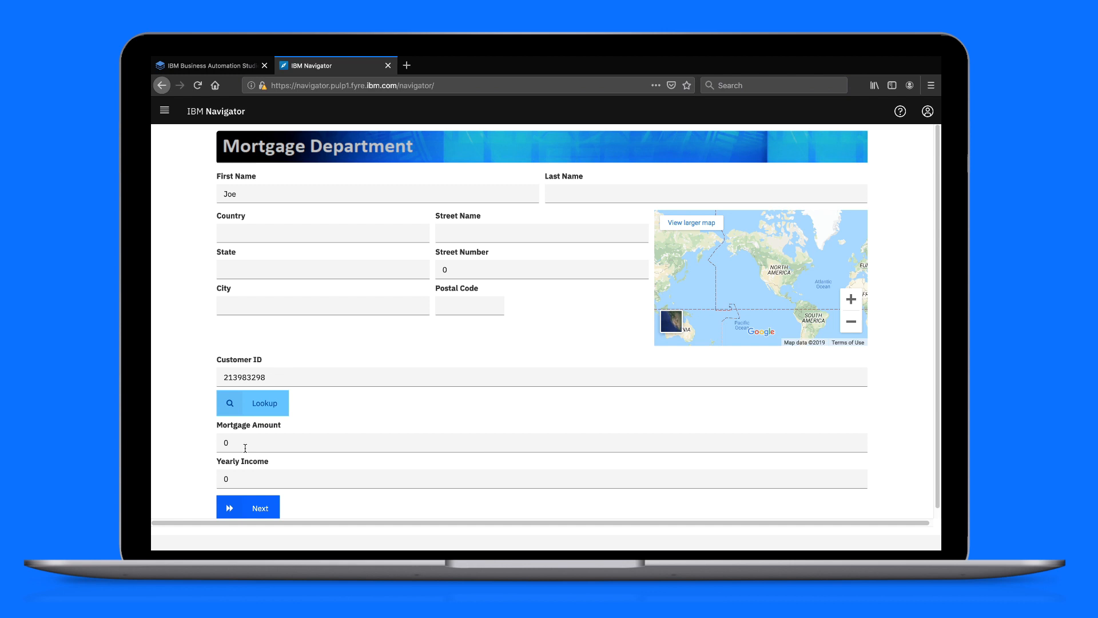